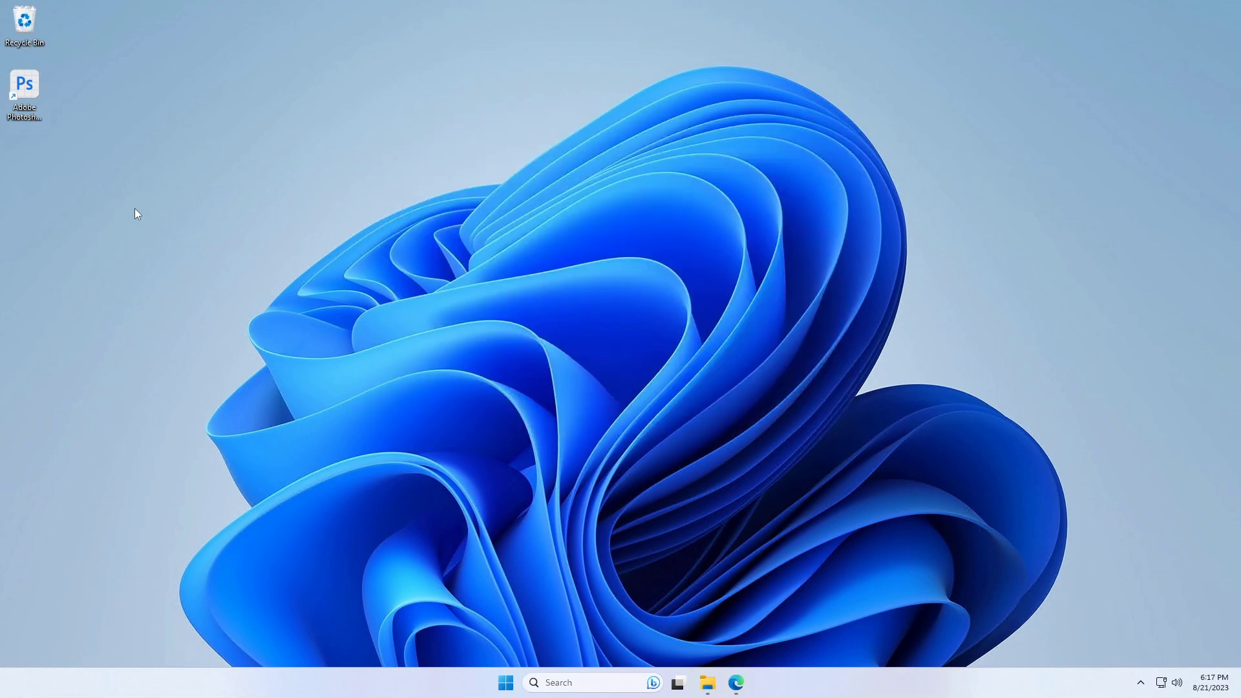
# Launch Adobe Photoshop from its desktop shortcut
pyautogui.doubleClick(23, 86)
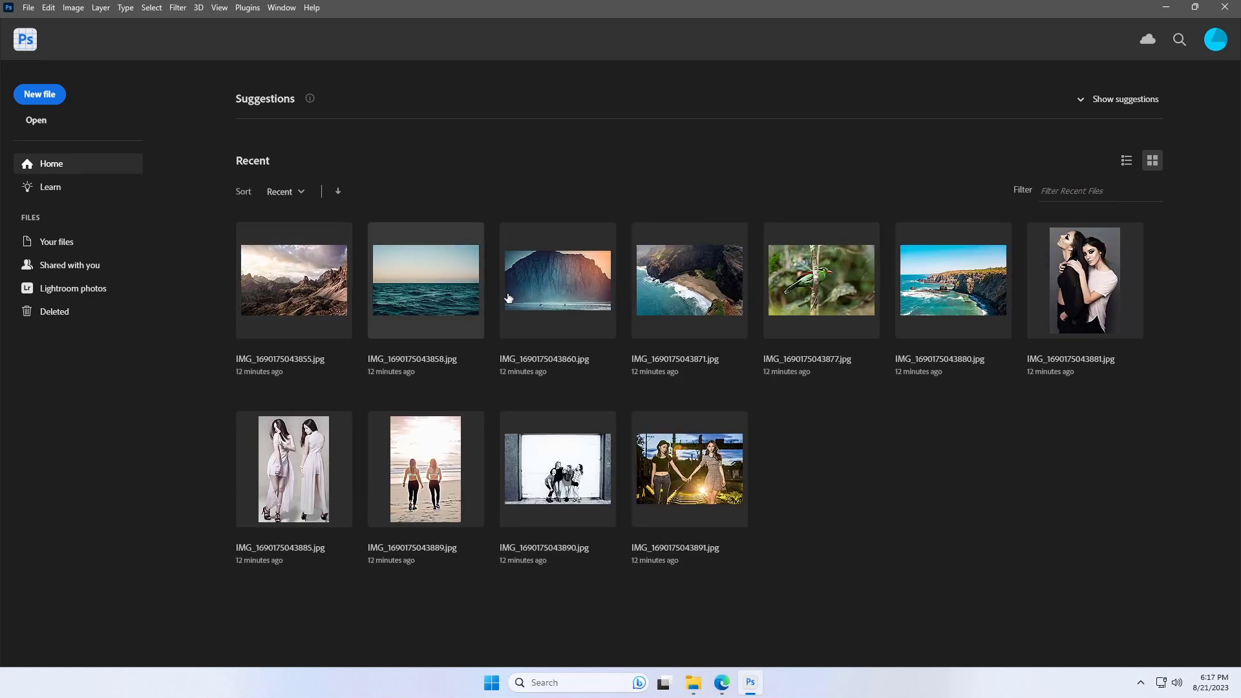
pyautogui.moveTo(335, 444)
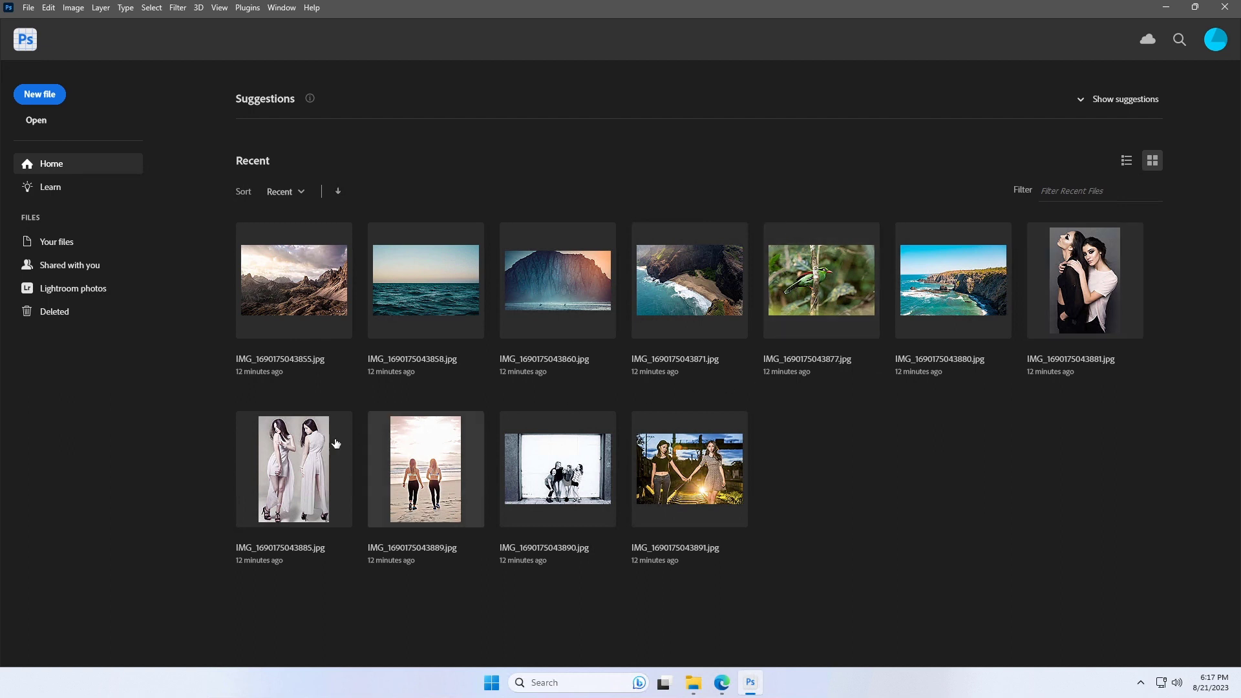
pyautogui.moveTo(831, 477)
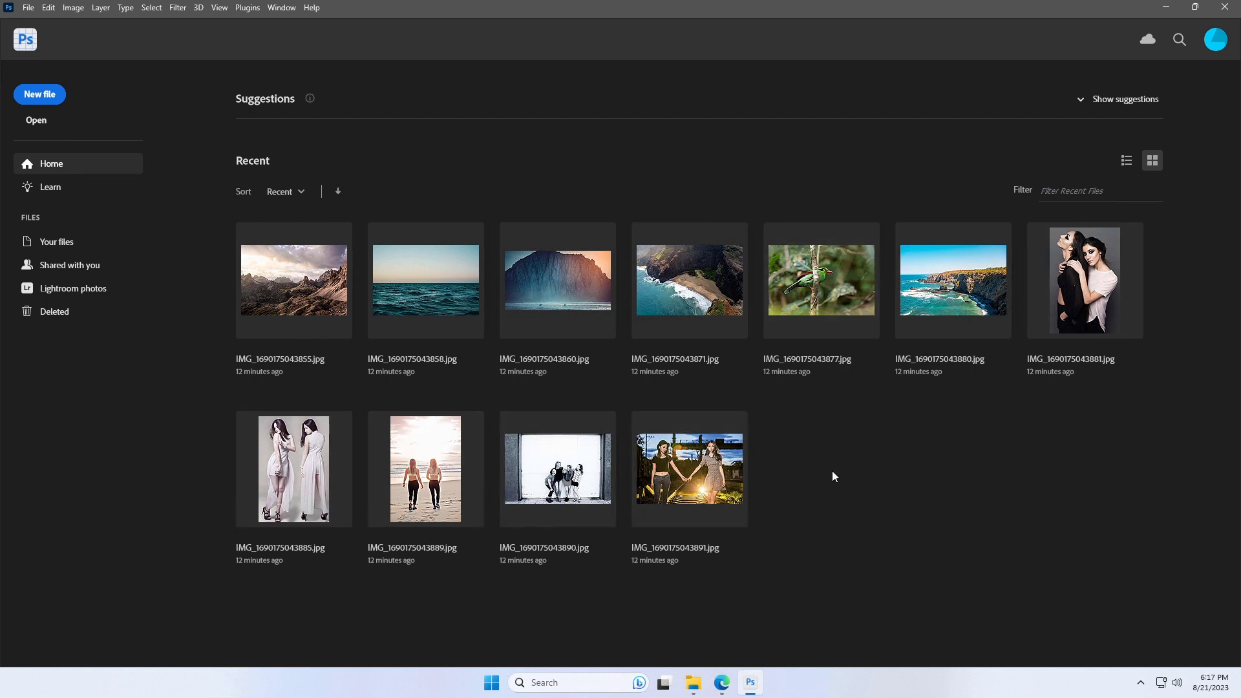
pyautogui.moveTo(243, 128)
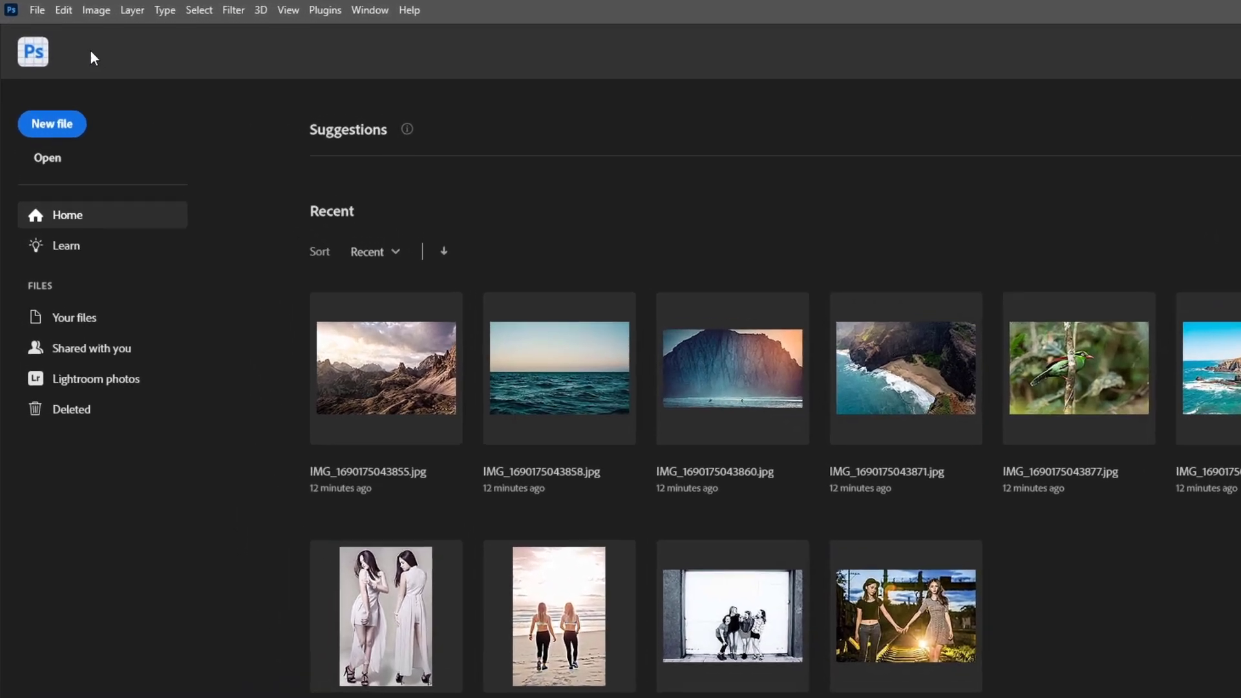
# Start toward Preferences > File Handling from the Edit menu
pyautogui.click(62, 9)
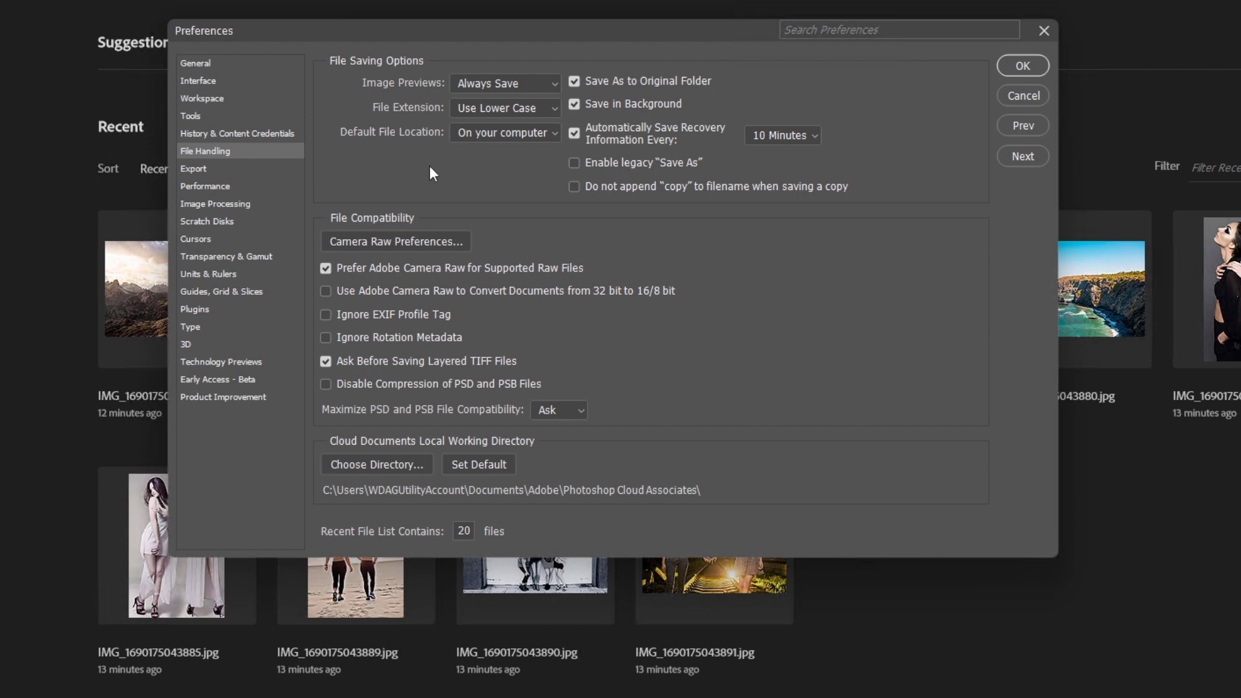
pyautogui.moveTo(344, 545)
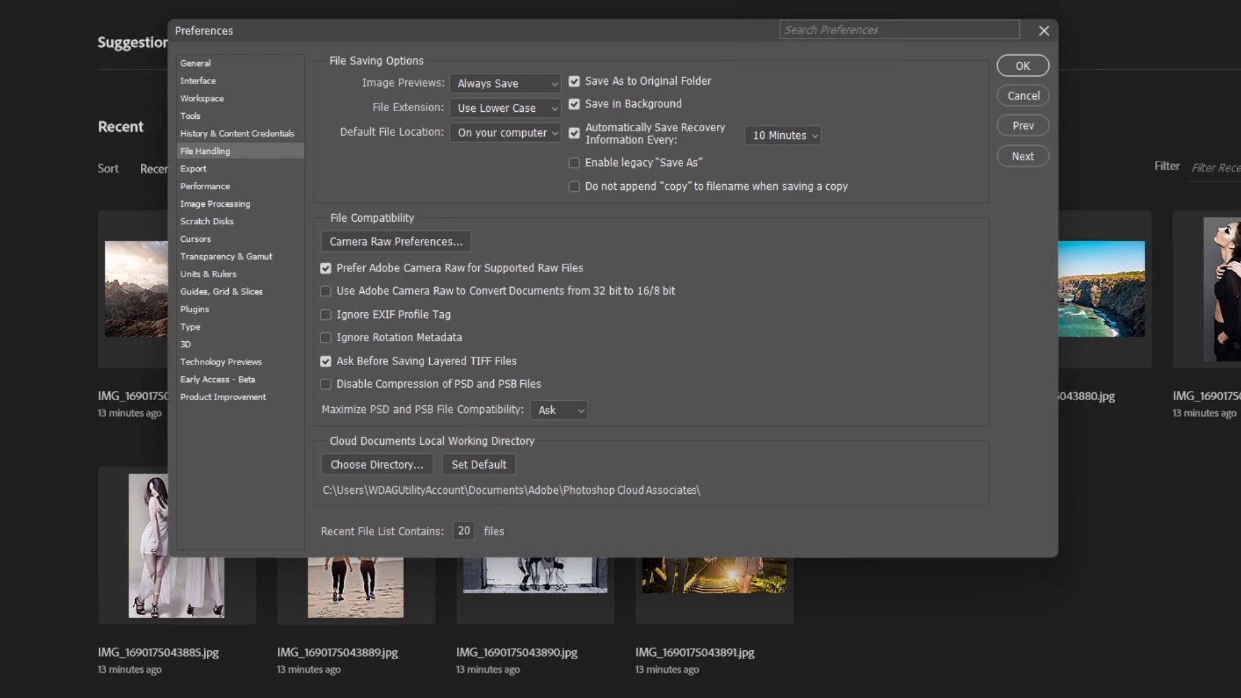
# Select the Recent File List Contains value (currently 20) to replace it with 0
pyautogui.tripleClick(463, 530)
pyautogui.write('0')
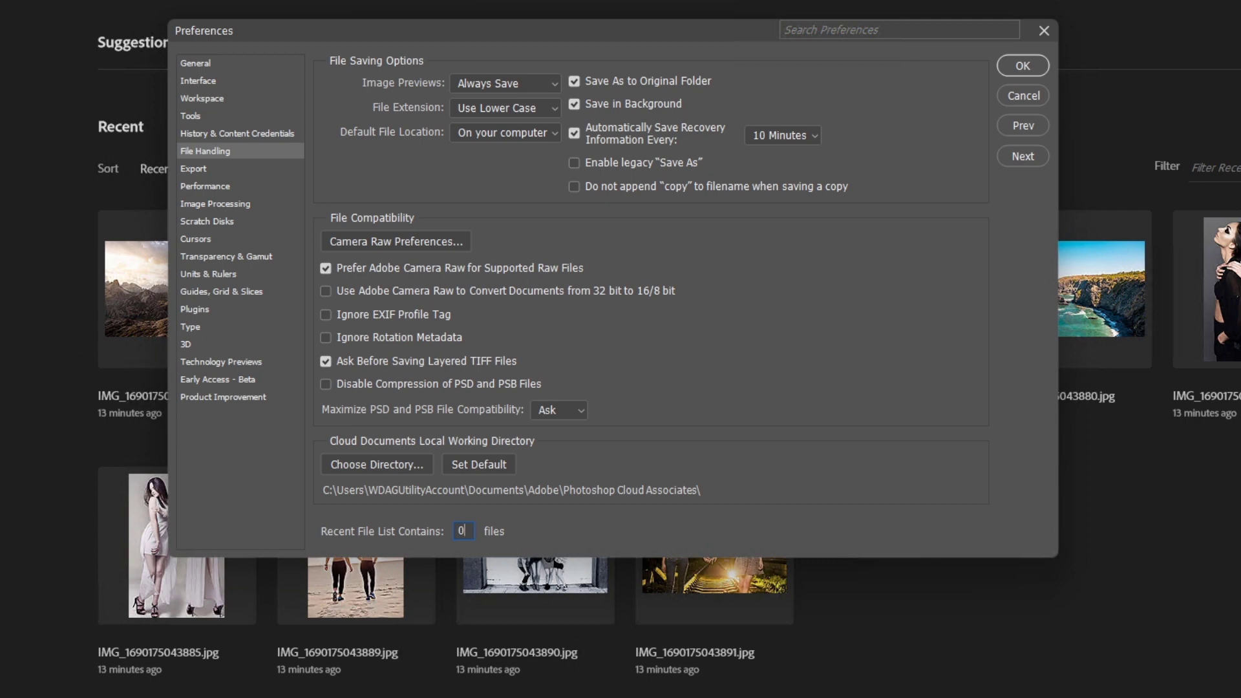
pyautogui.moveTo(1005, 86)
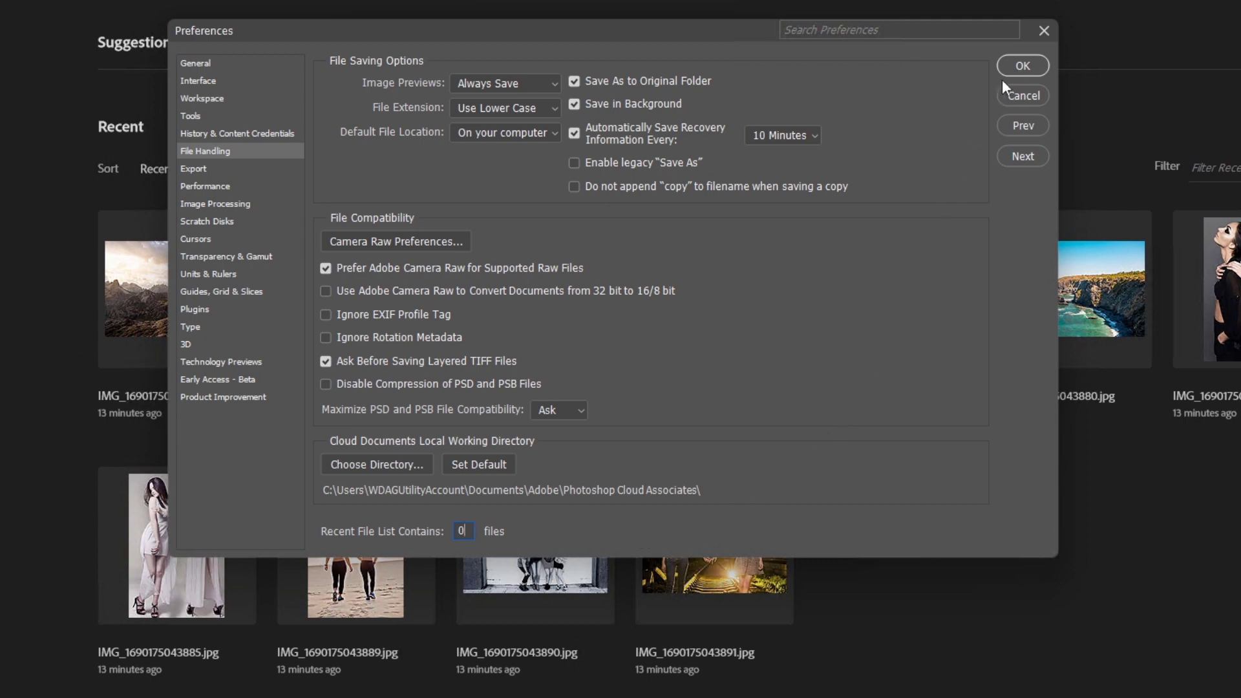
pyautogui.moveTo(1009, 76)
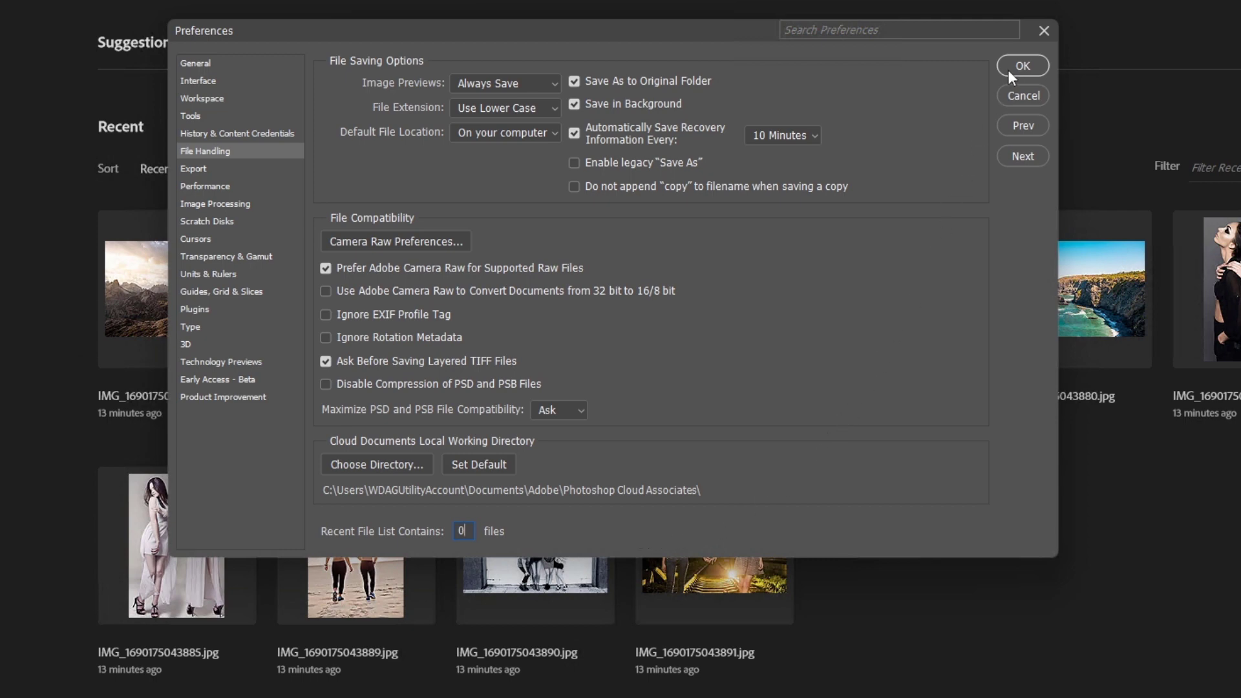
pyautogui.click(1021, 66)
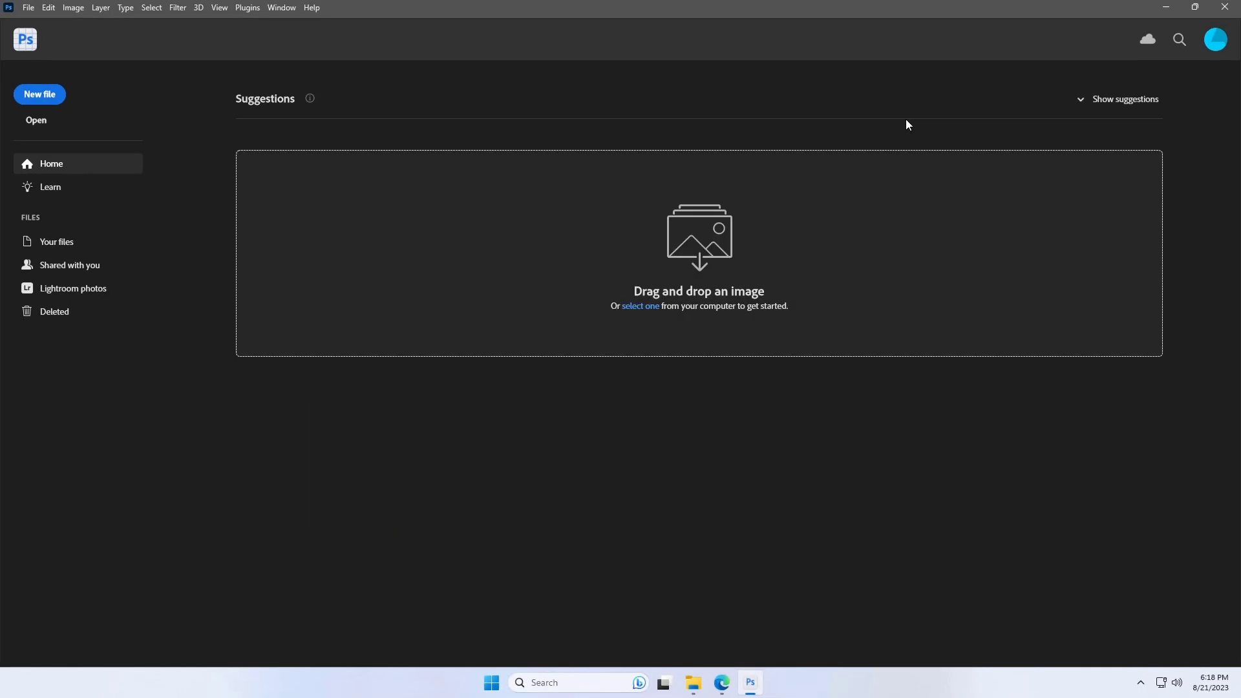
pyautogui.moveTo(429, 326)
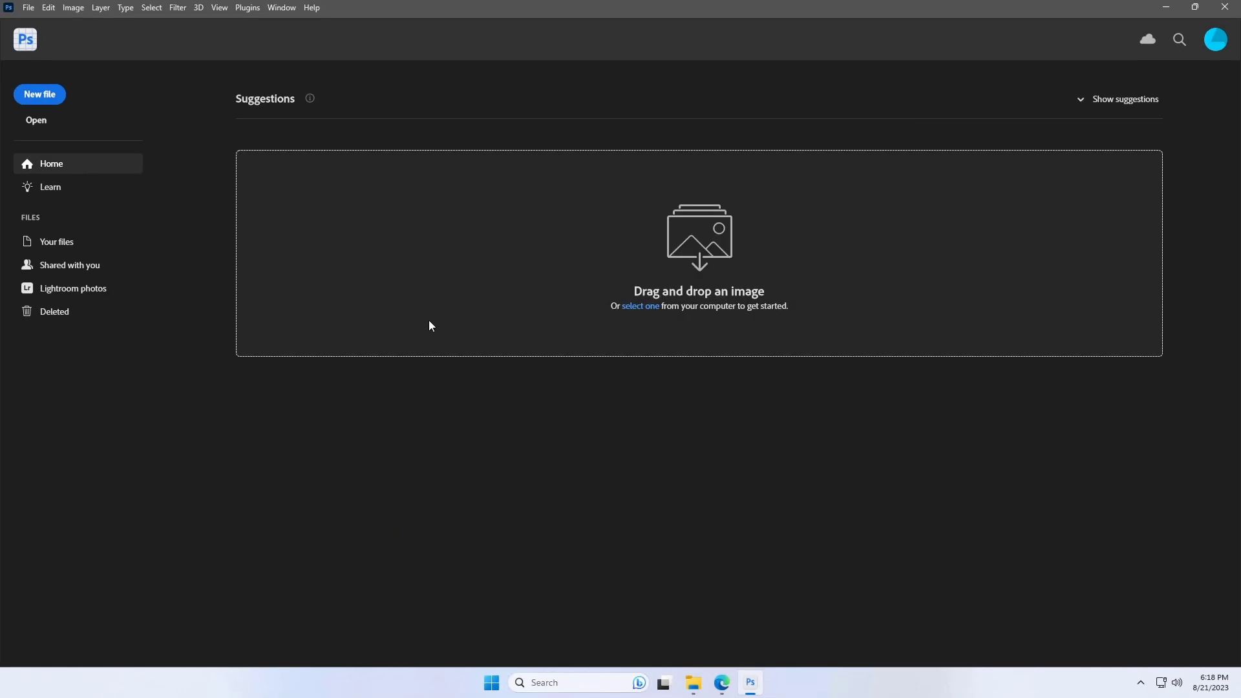
pyautogui.moveTo(808, 166)
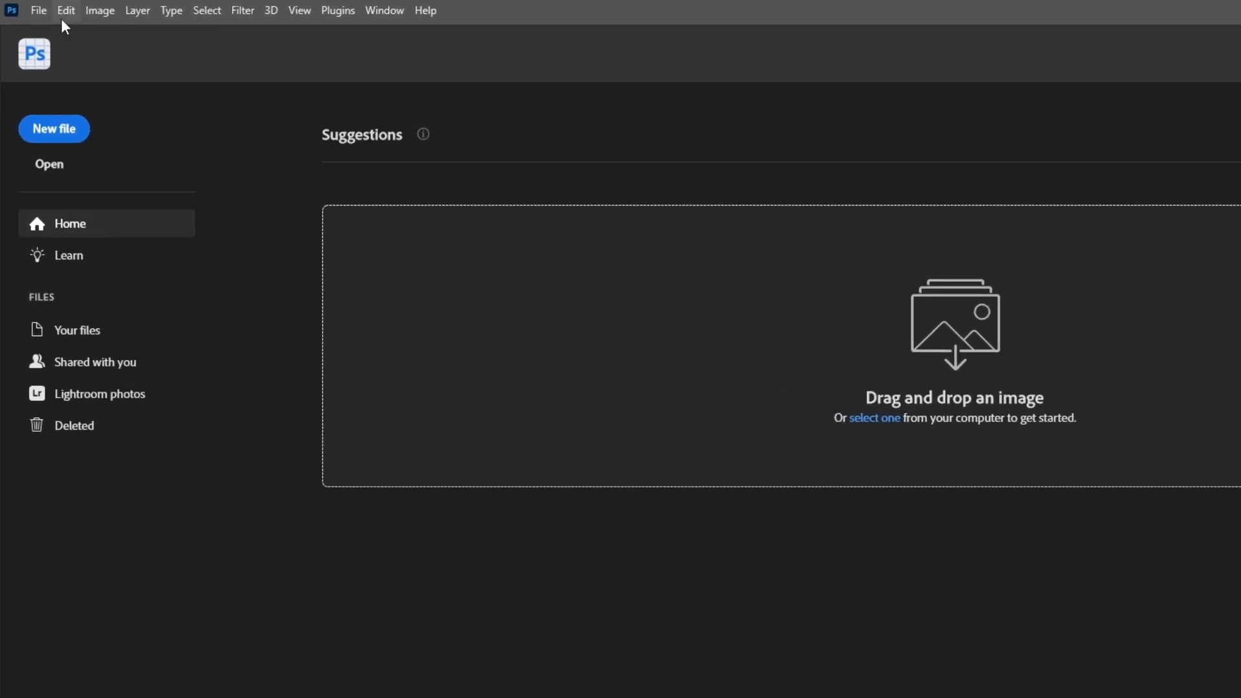
# Set Recent File List Contains back to 20 in File Handling preferences and apply it
pyautogui.click(66, 10)
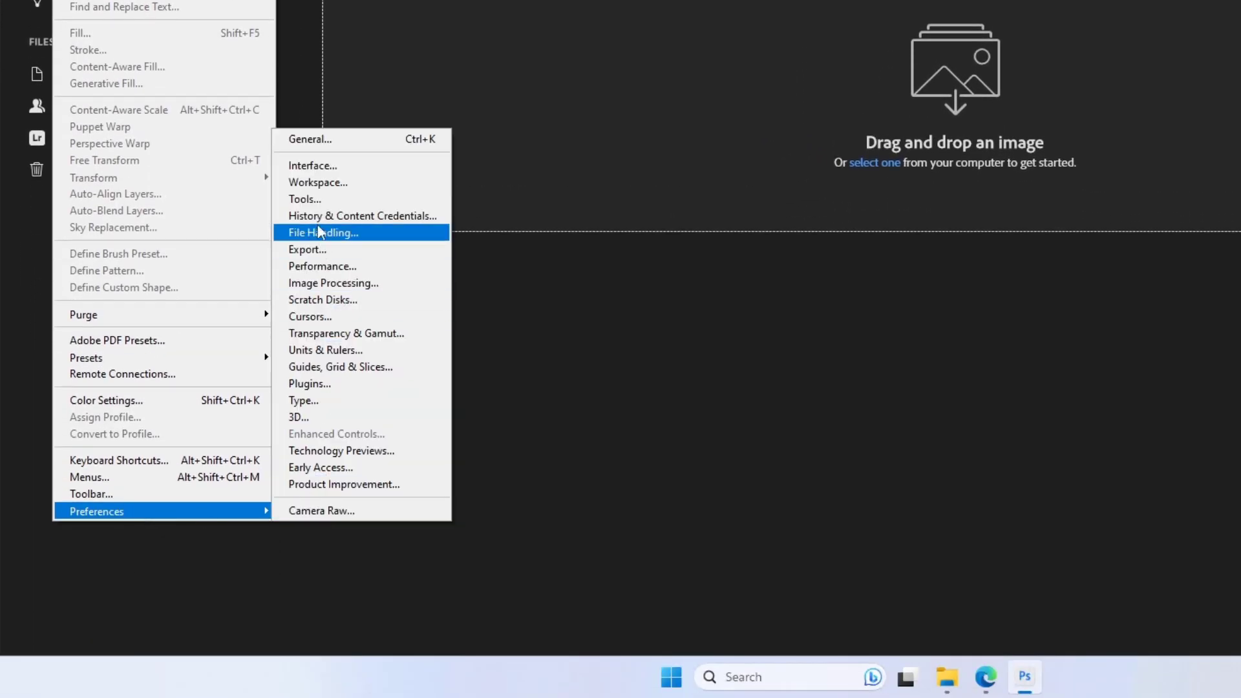
pyautogui.click(323, 231)
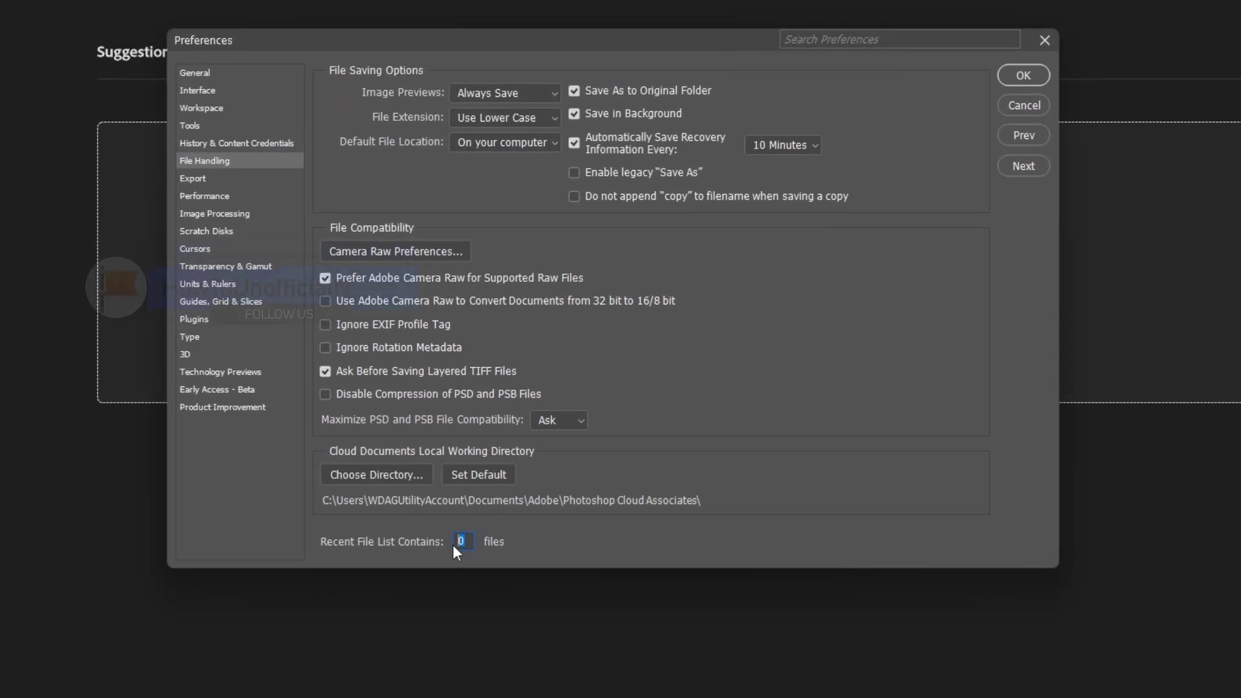
pyautogui.write('20')
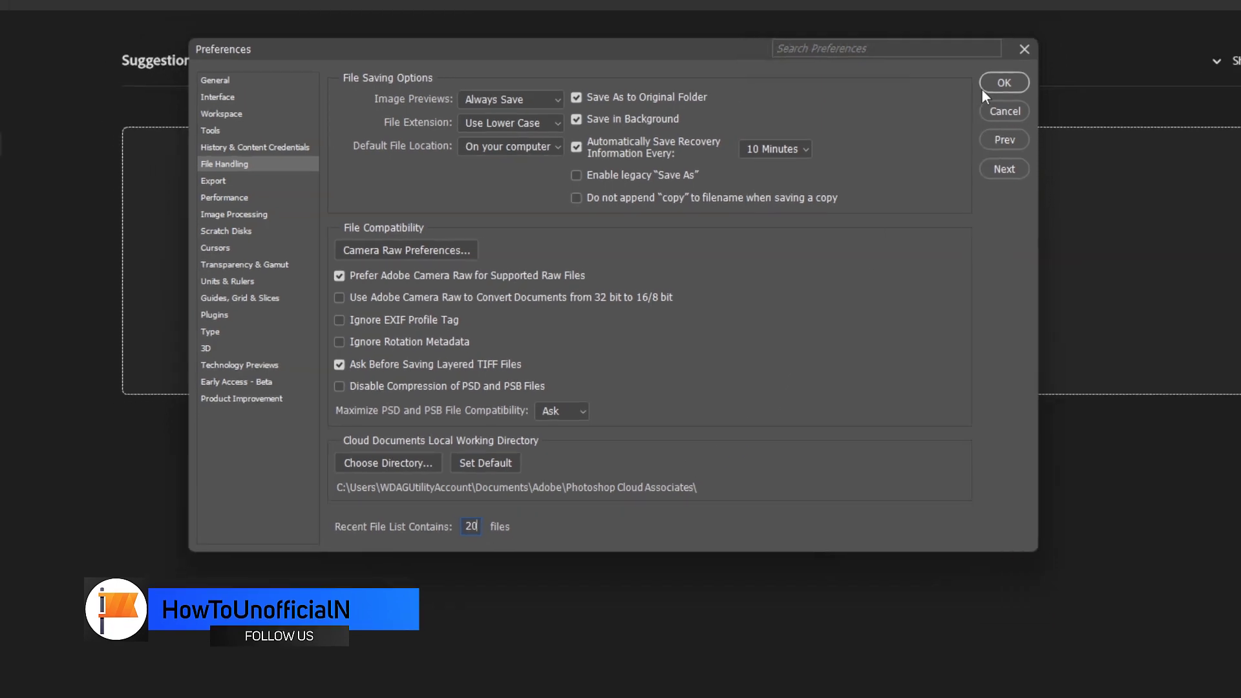
pyautogui.click(1004, 83)
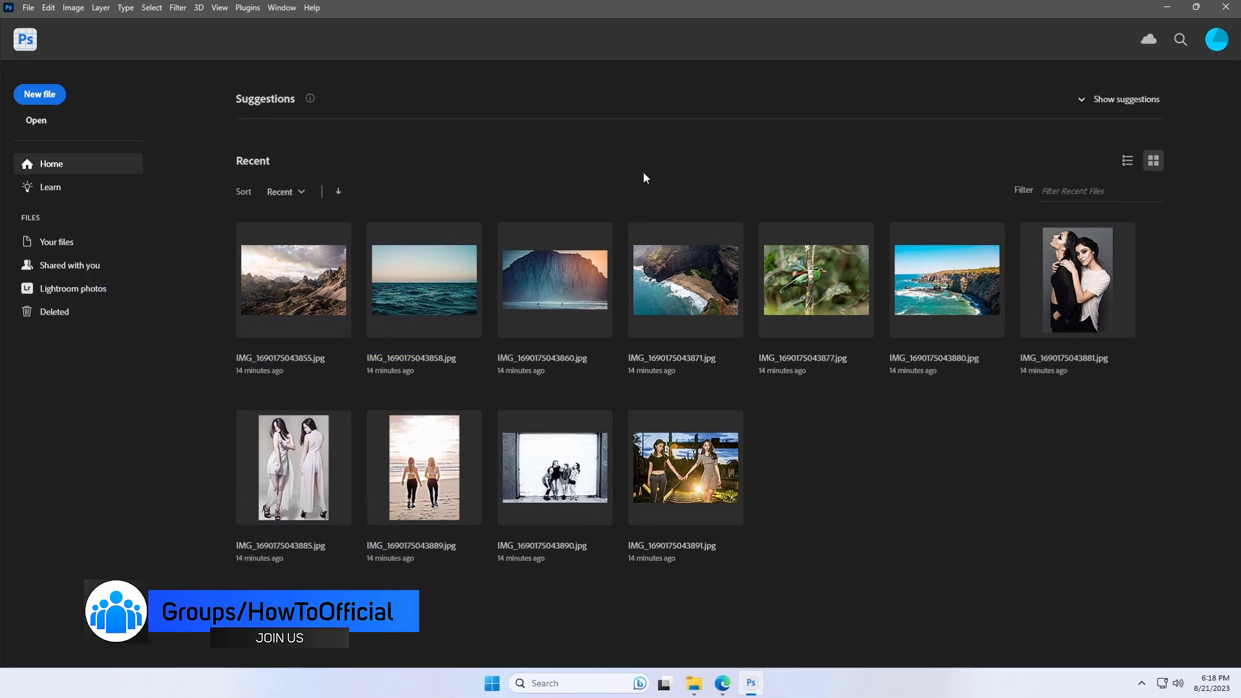
# Clear the recent file list via File > Open Recent so only the drag-and-drop placeholder remains
pyautogui.click(29, 8)
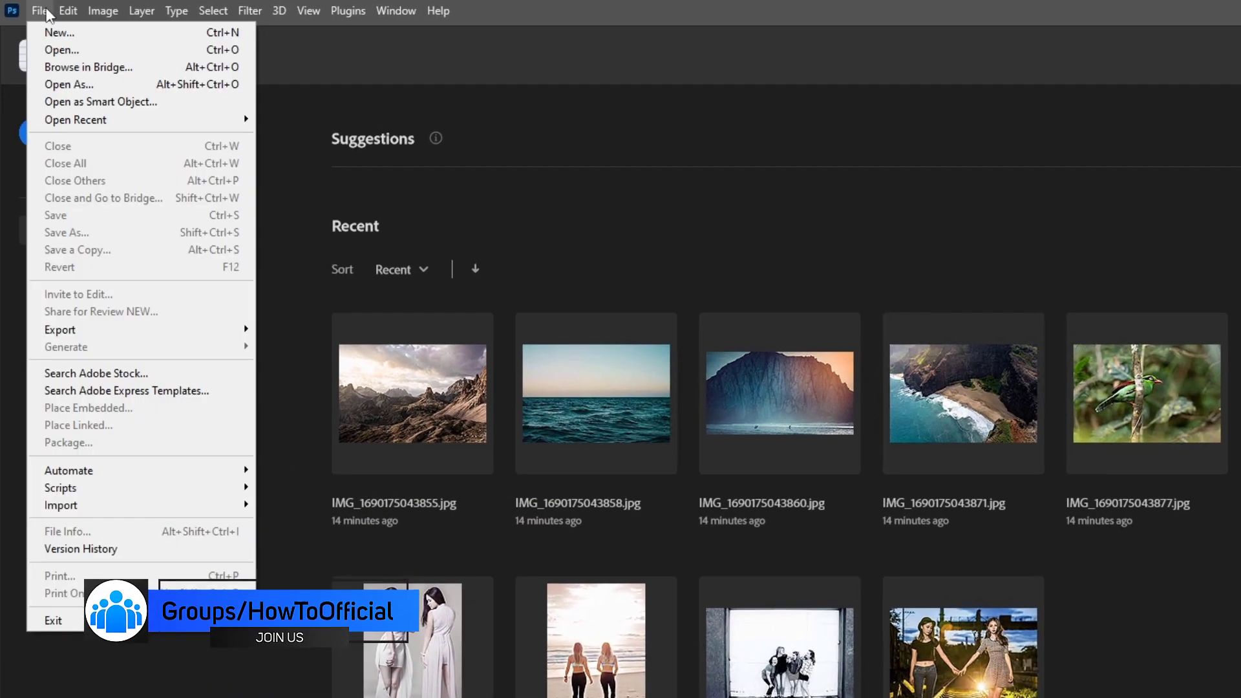
pyautogui.moveTo(75, 119)
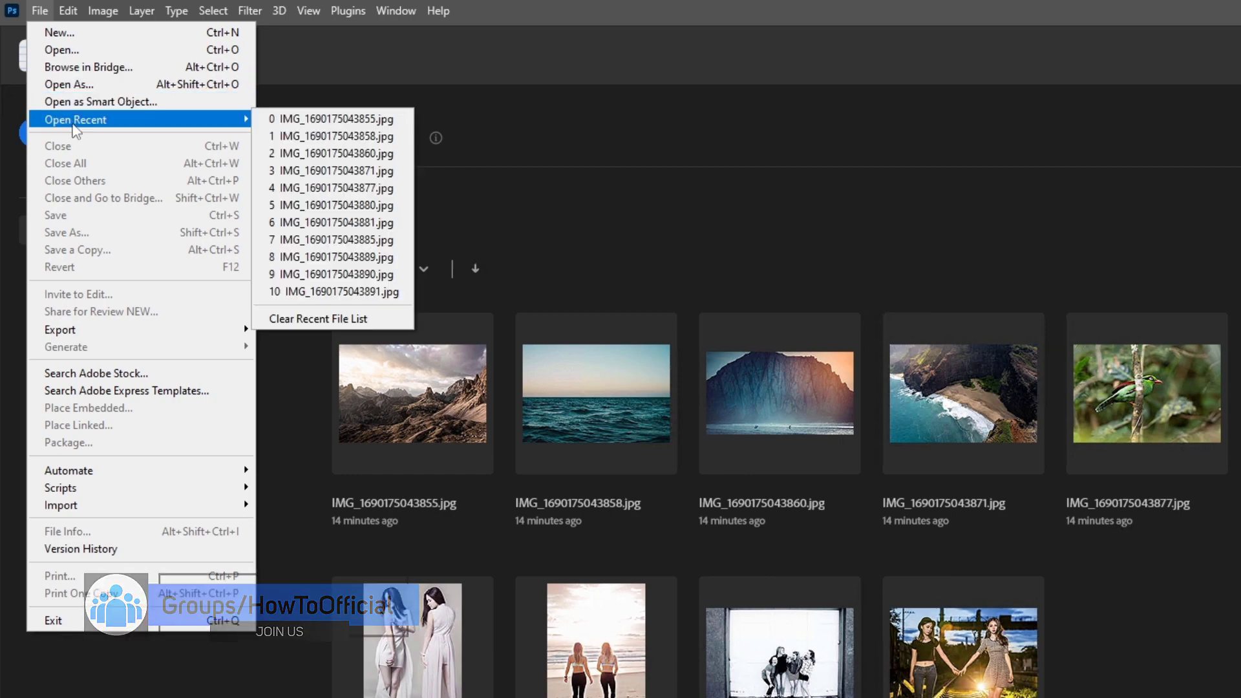
pyautogui.moveTo(336, 336)
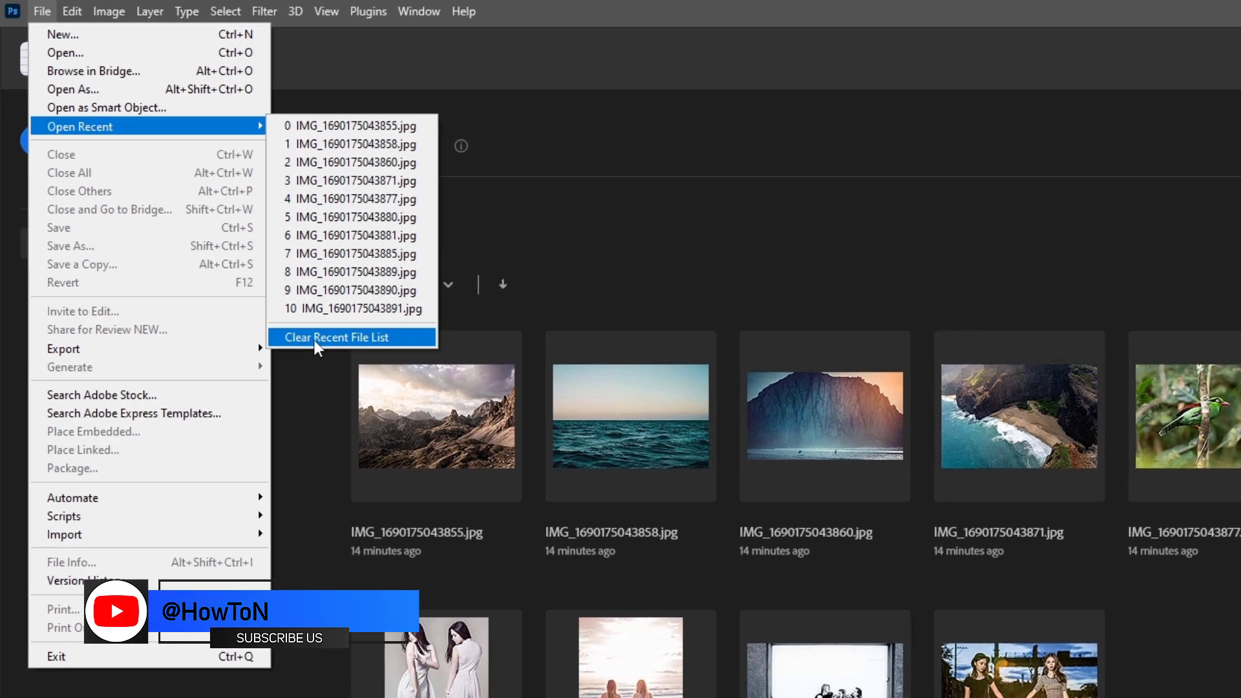
pyautogui.click(339, 337)
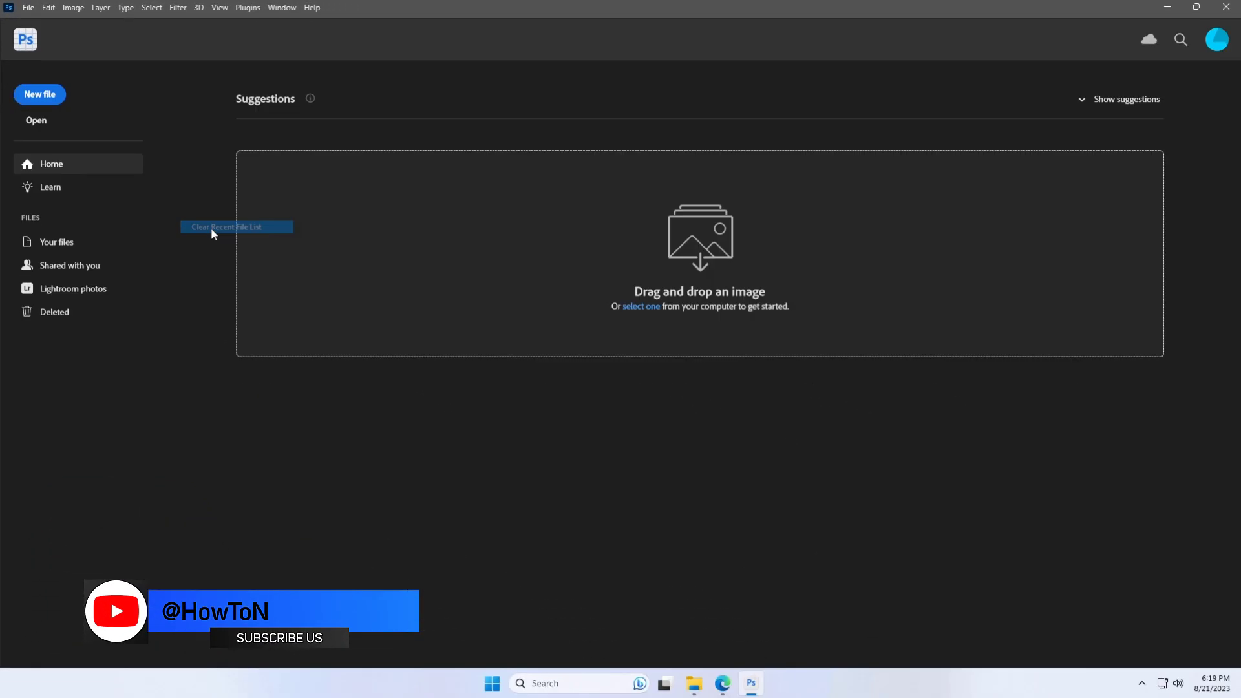